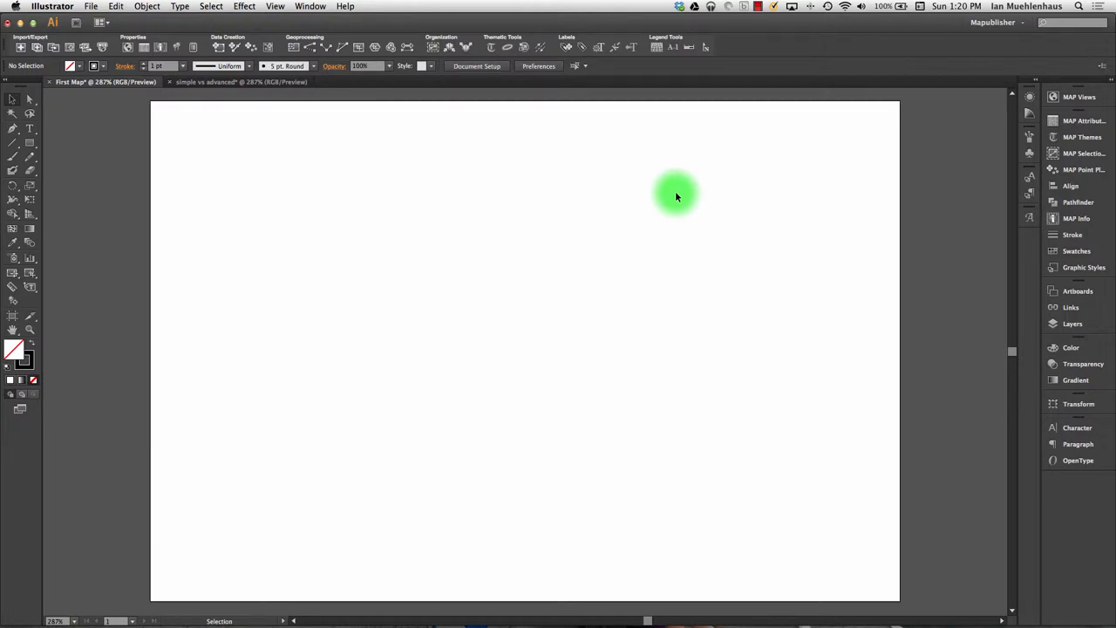
mouse_move(373, 207)
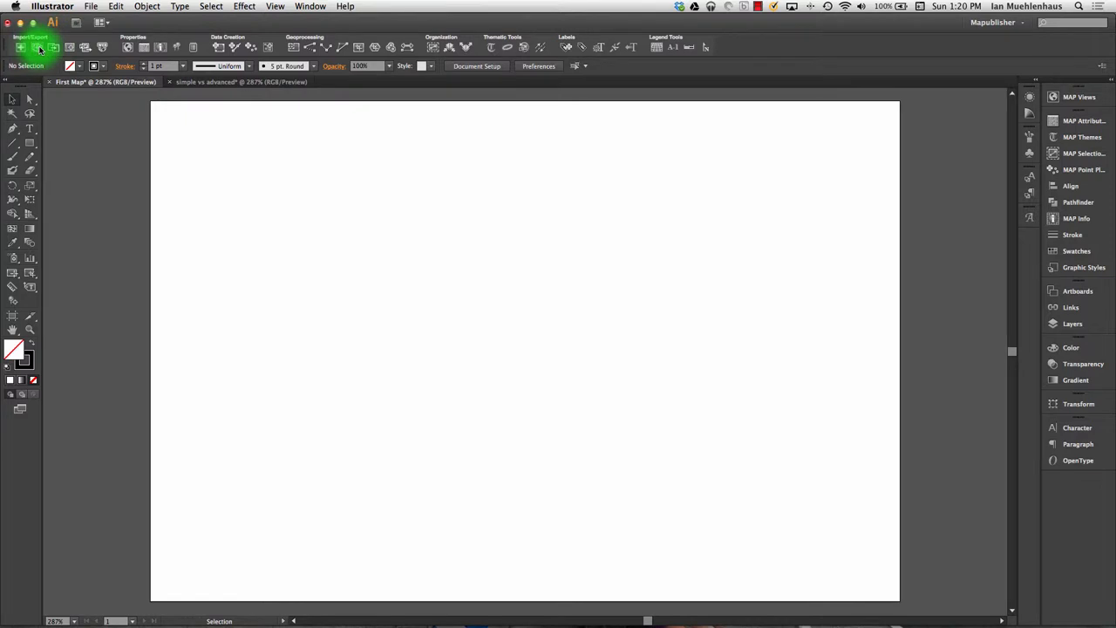
Launch MAPublisher Advanced Import from the toolbar and move its dialog up the screen.
click(52, 45)
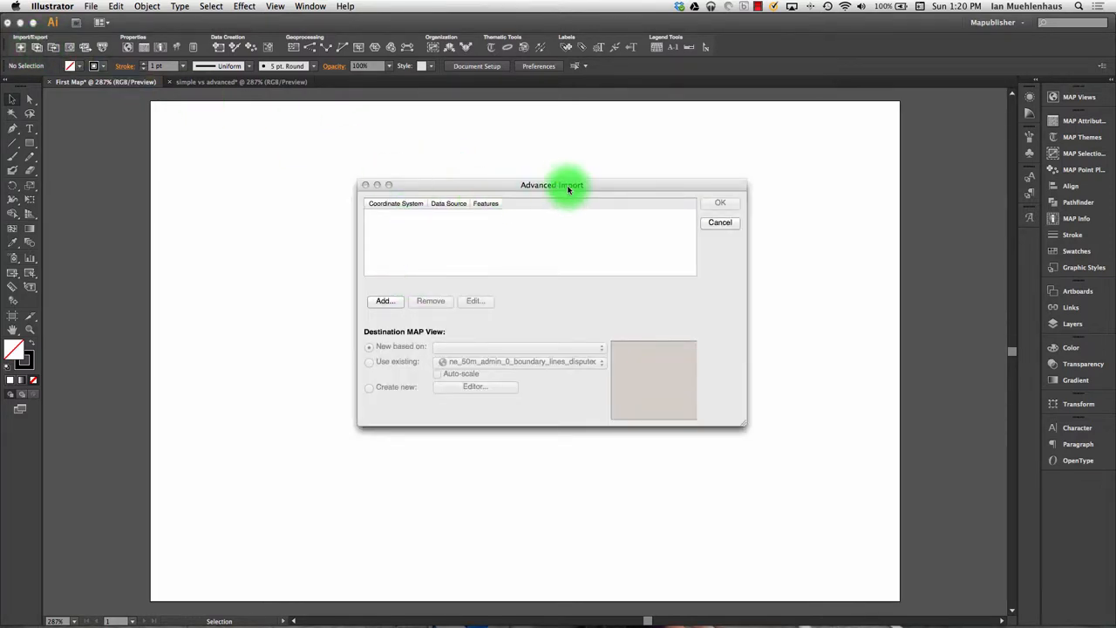
drag(568, 185, 572, 94)
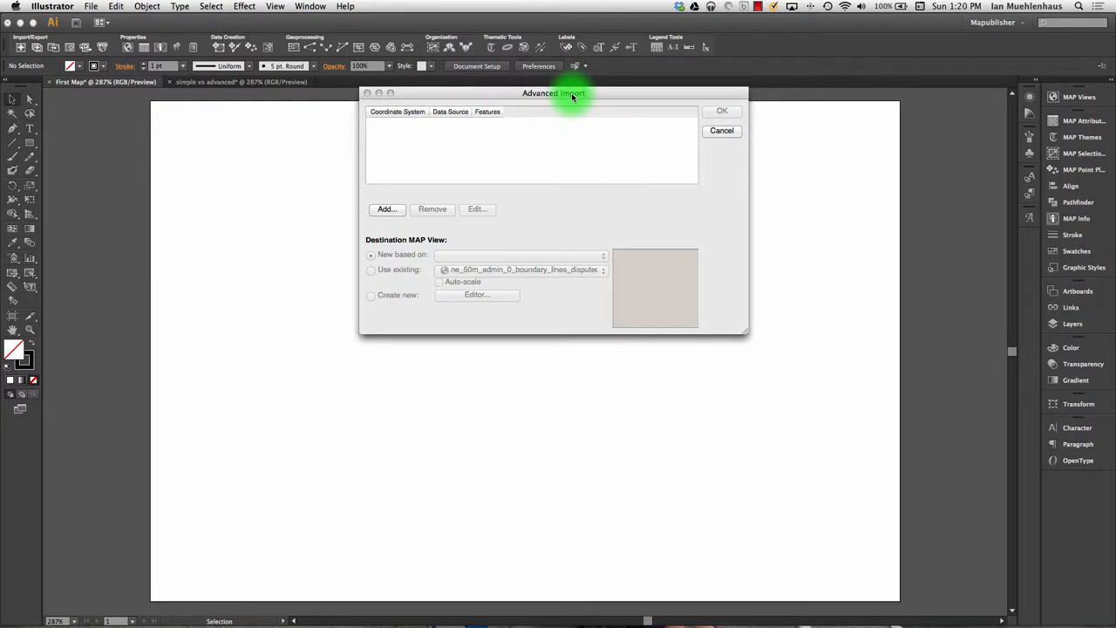
mouse_move(474, 190)
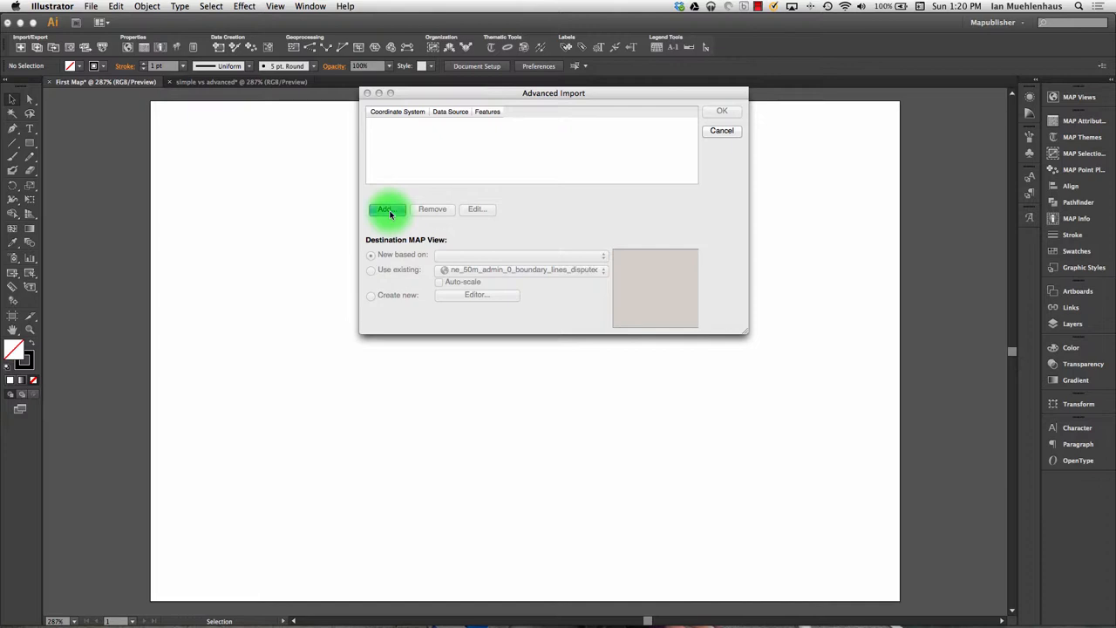
Add a data source and select ne_50m_admin_0_countries.shp as the dataset (WGS 84).
click(387, 209)
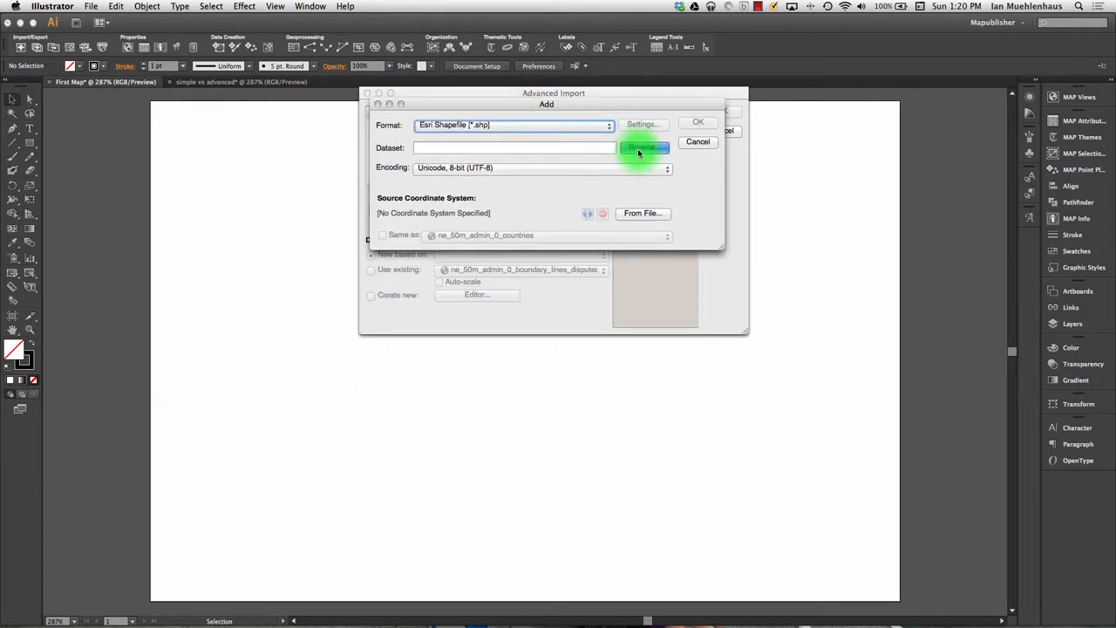
click(643, 146)
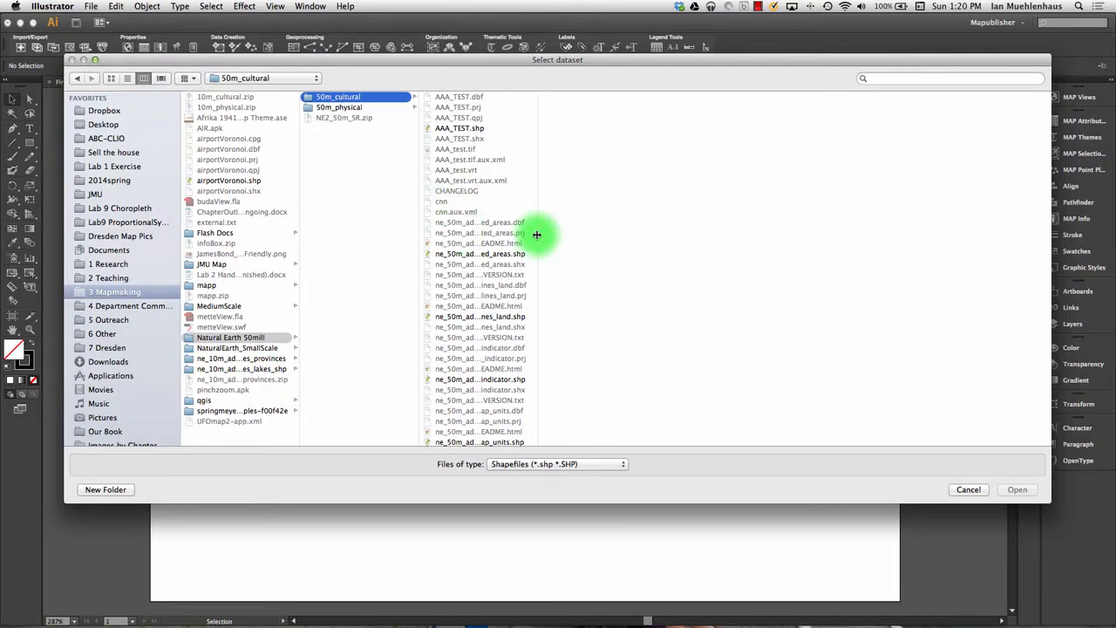
scroll(down, 3)
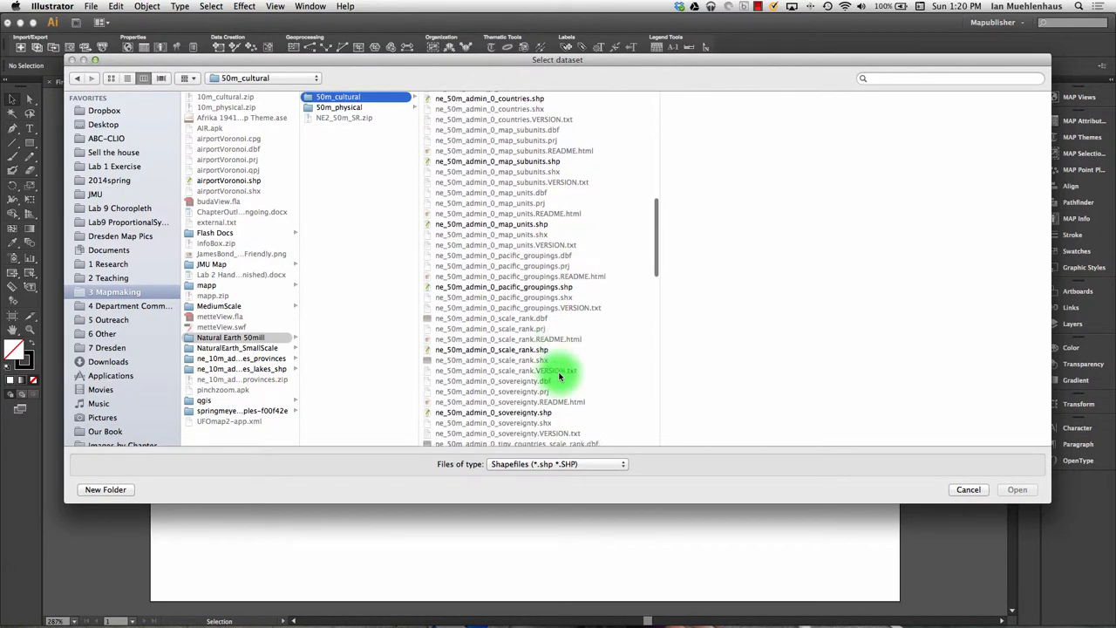
scroll(down, 3)
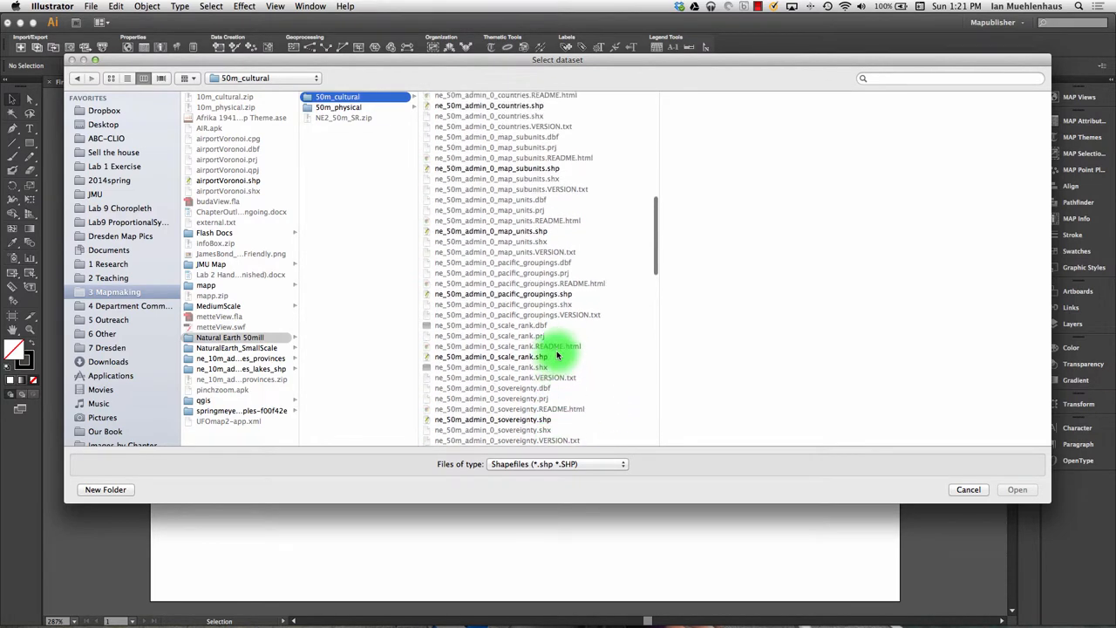
click(488, 251)
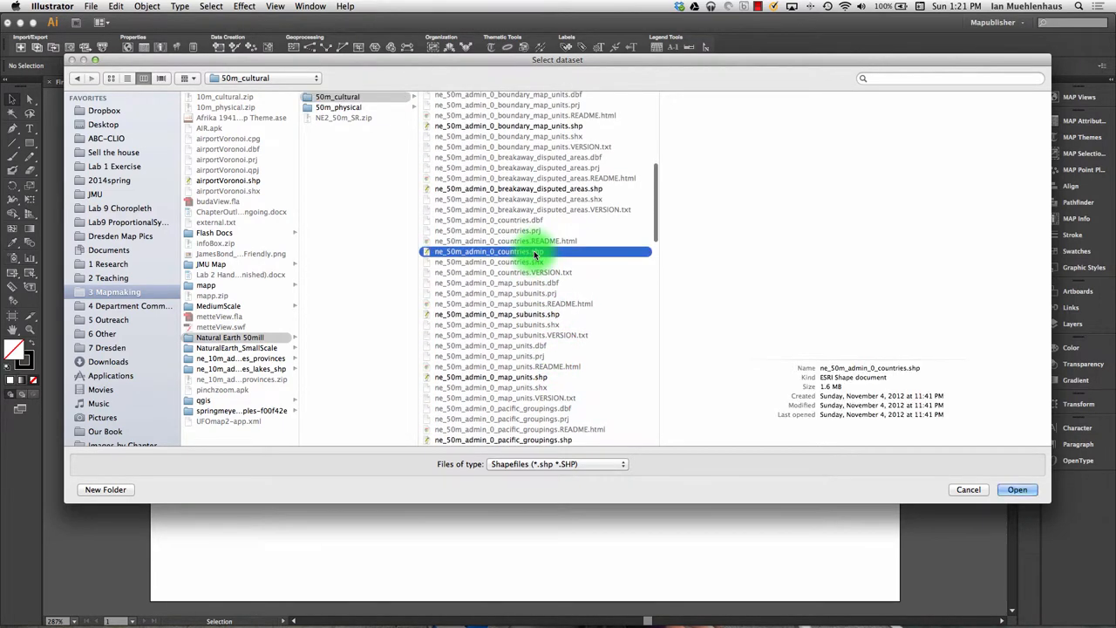
click(1017, 488)
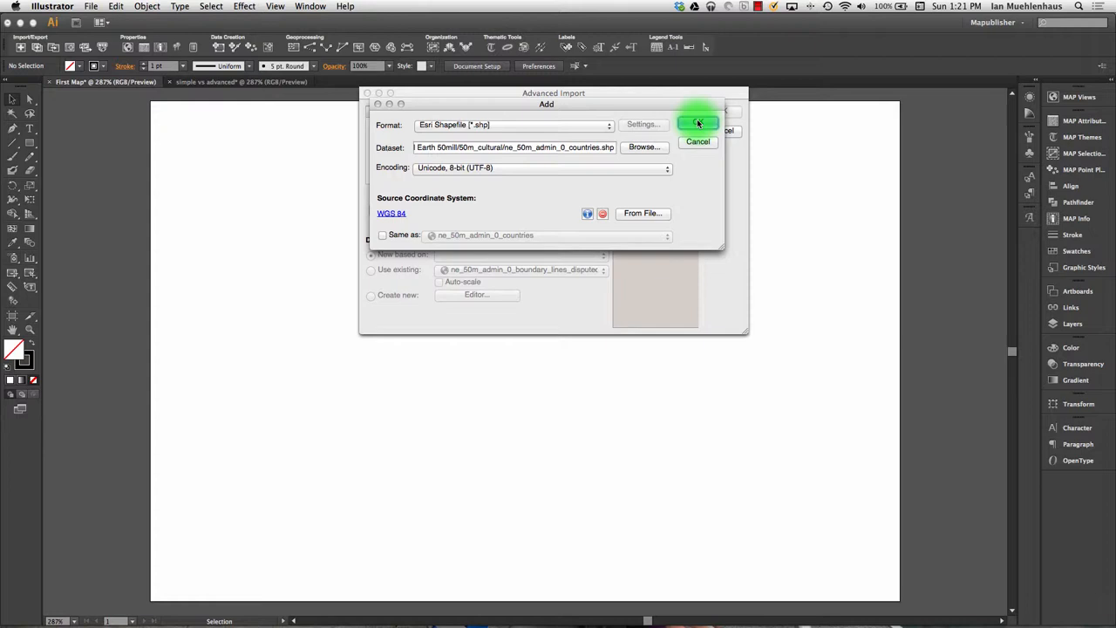
Confirm countries onto the list, then select airports, populated places, ports and urban areas shapefiles.
click(697, 122)
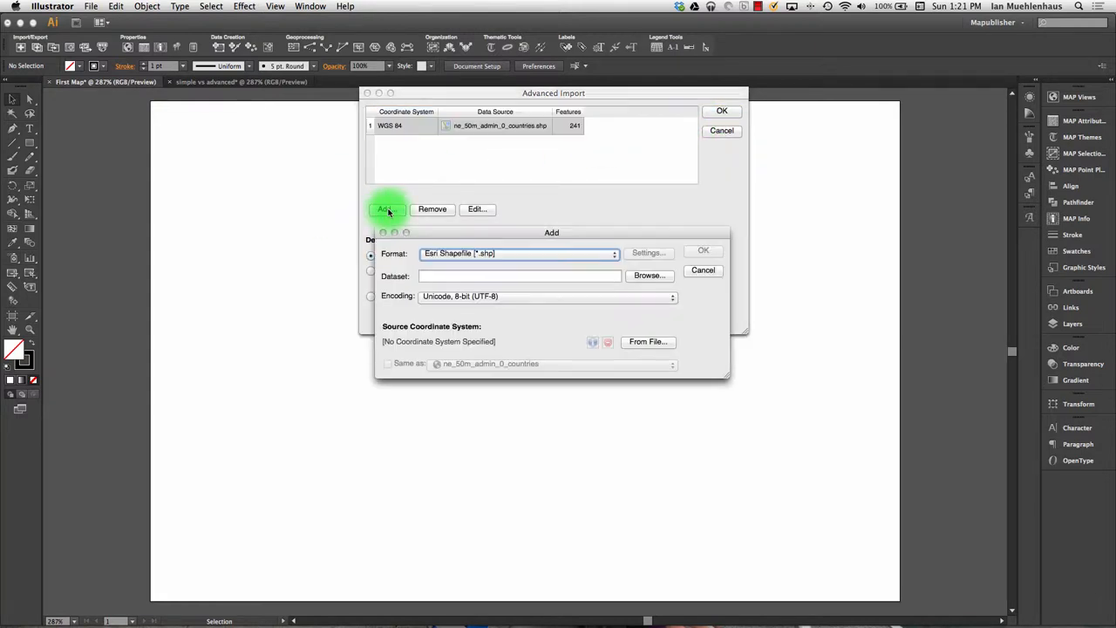
click(649, 275)
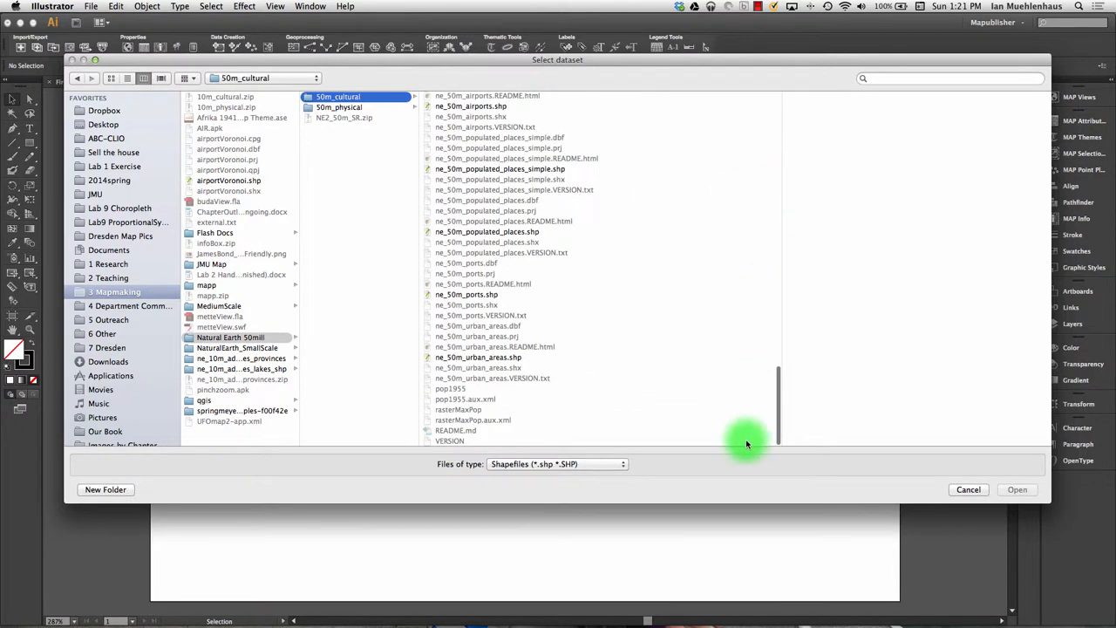
click(478, 355)
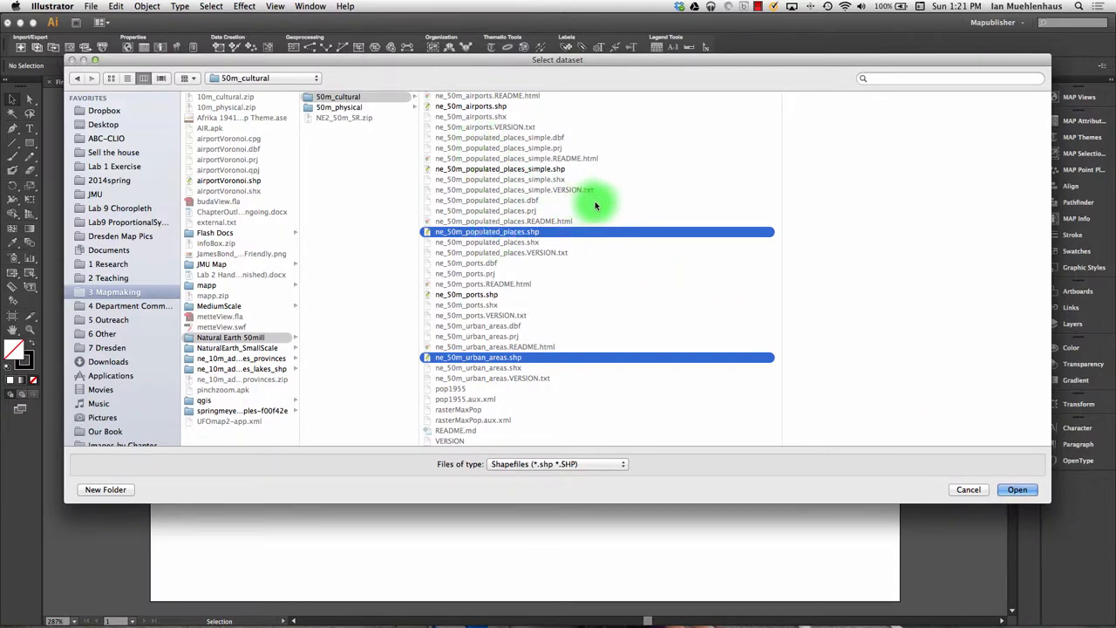
click(481, 107)
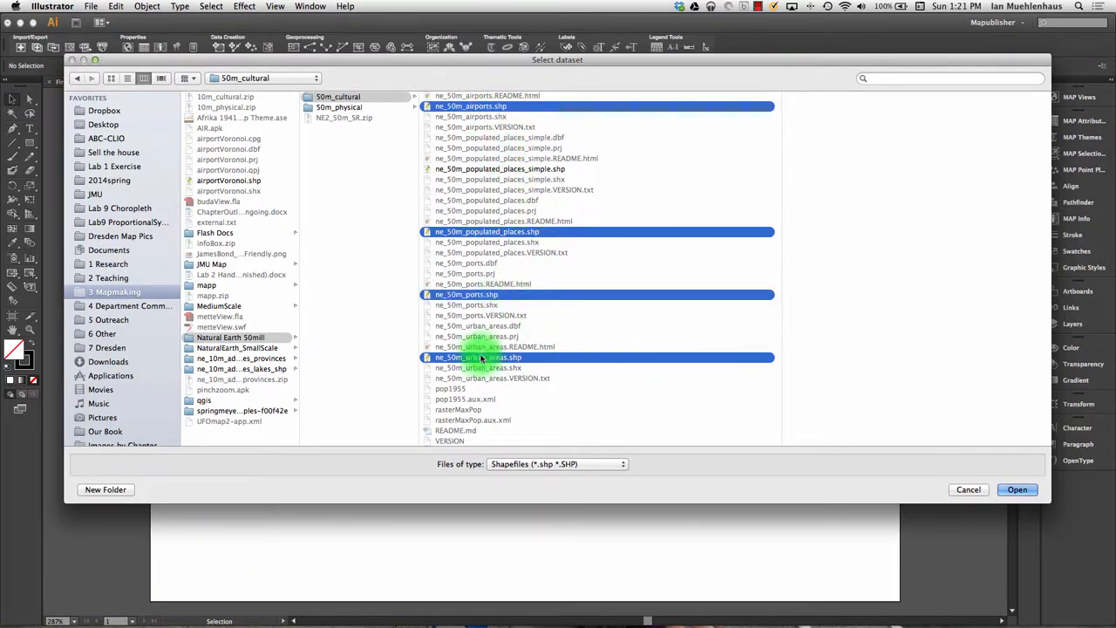
click(1019, 488)
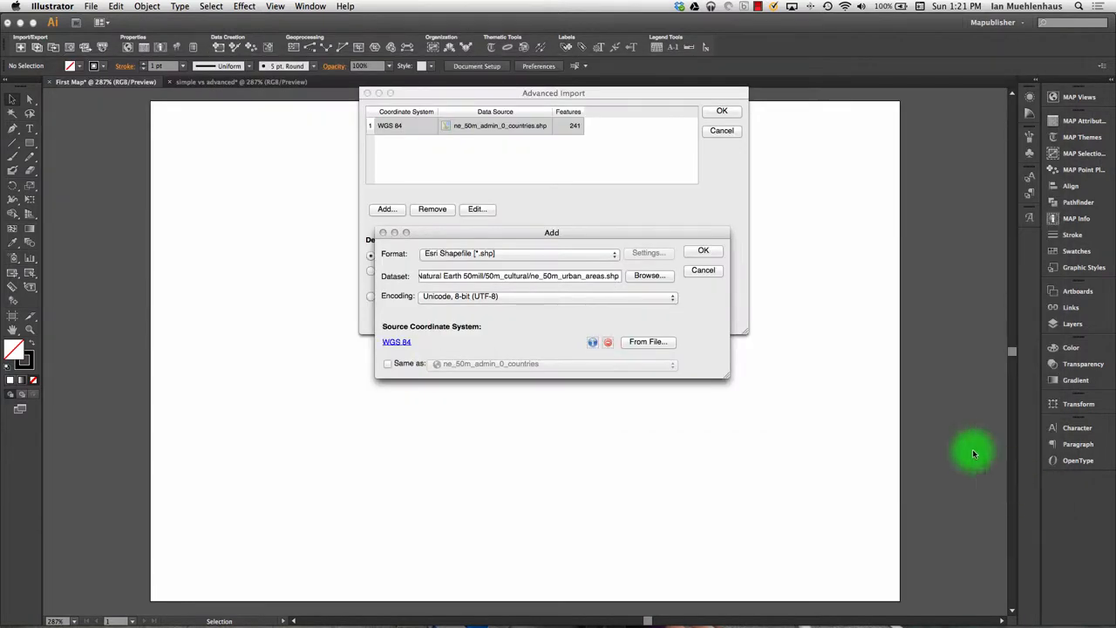
Add the four shapefiles and run the import into a new map view based on ne_50m_admin_0_countries.
click(702, 251)
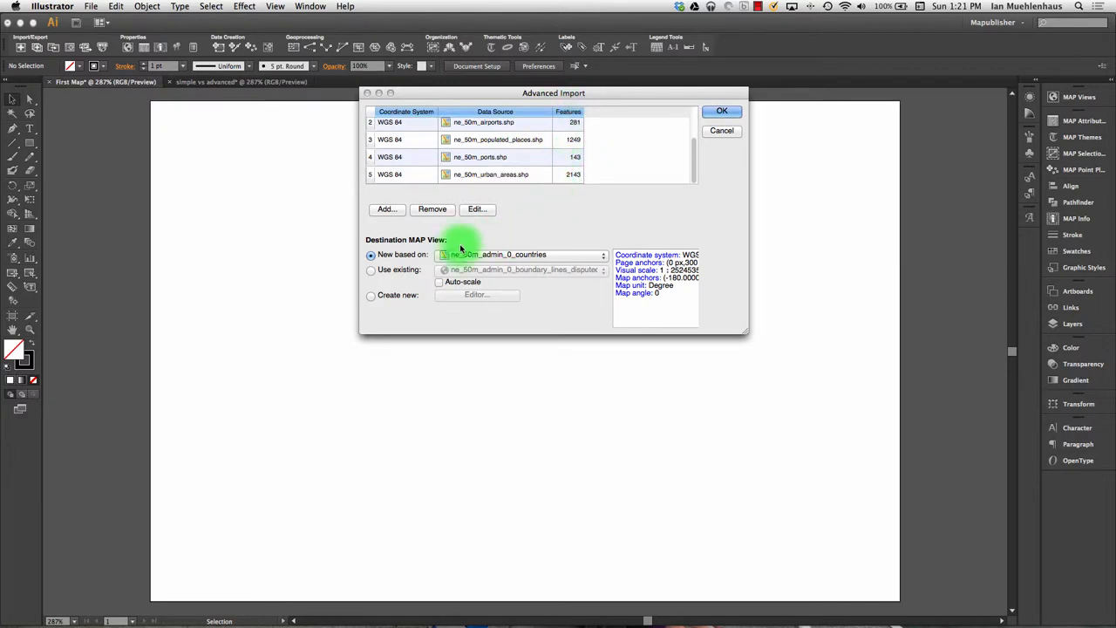
mouse_move(475, 237)
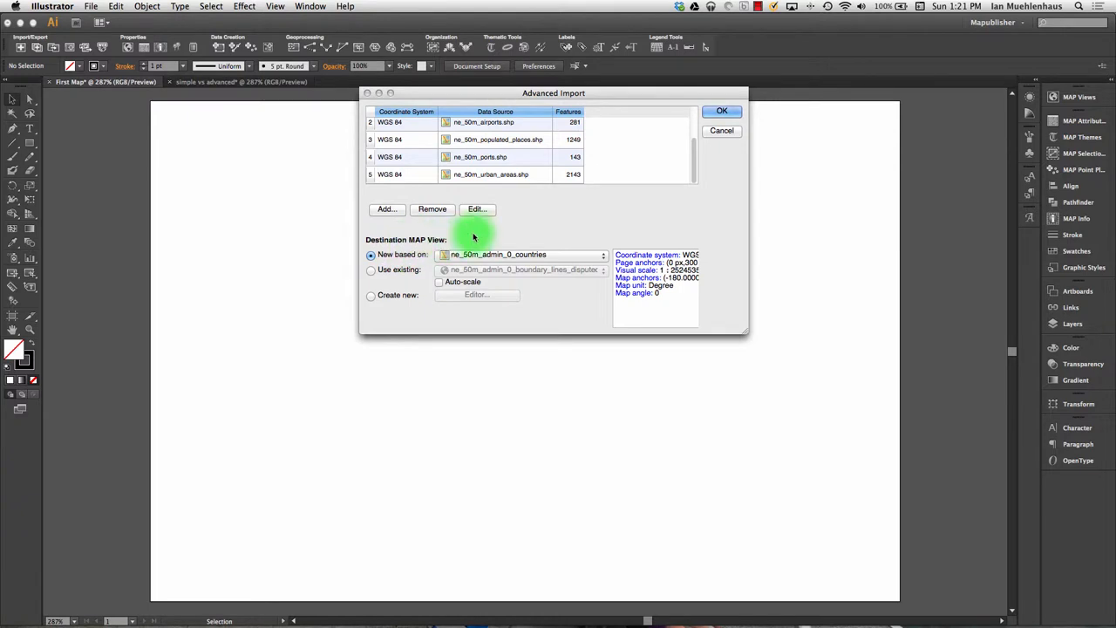
mouse_move(461, 241)
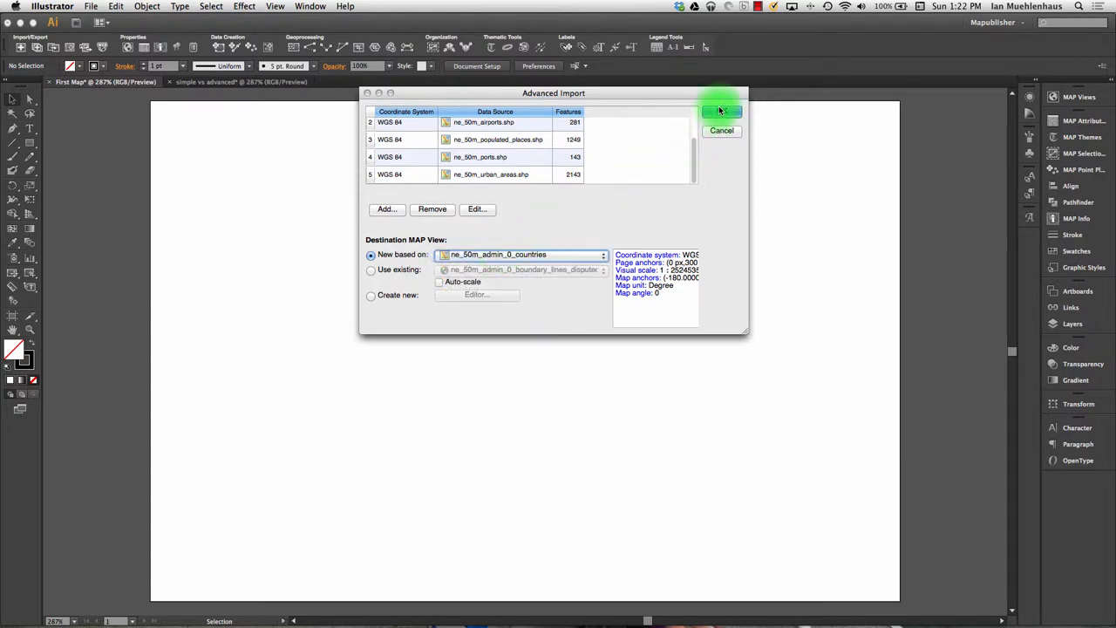
click(720, 112)
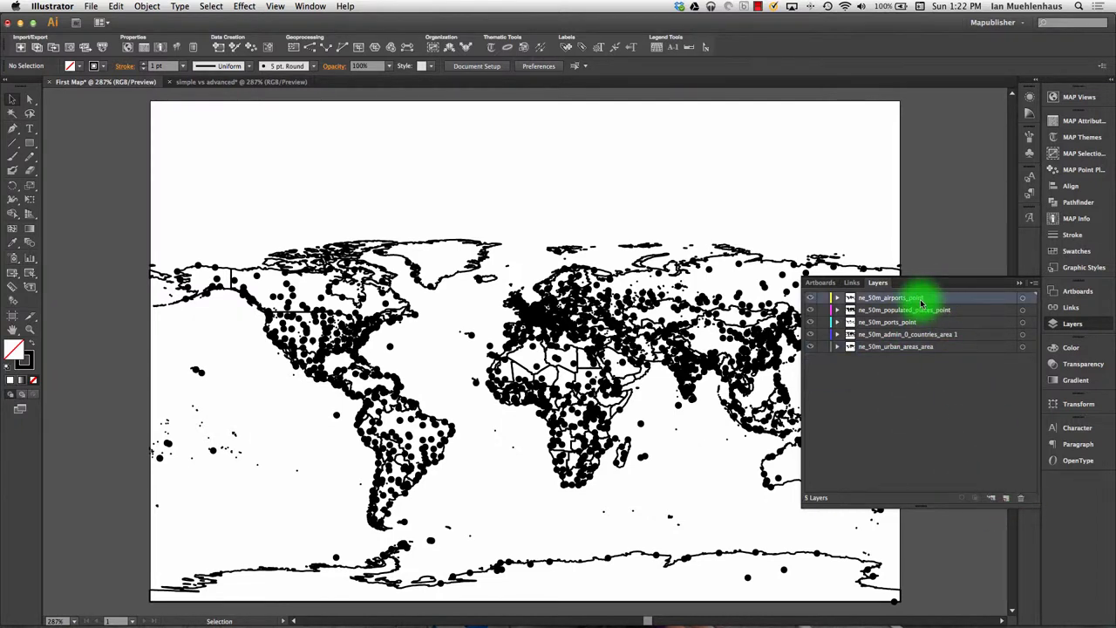
Toggle the point layers in the Layers panel and expand ne_10m_urban_areas_area to see its contents.
click(837, 296)
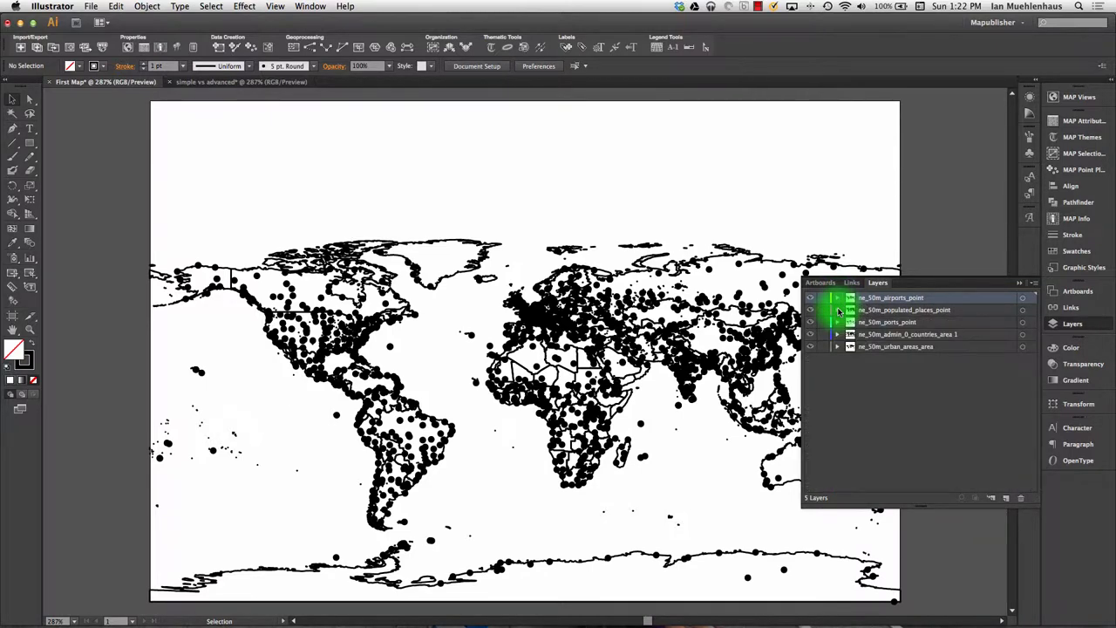
click(837, 321)
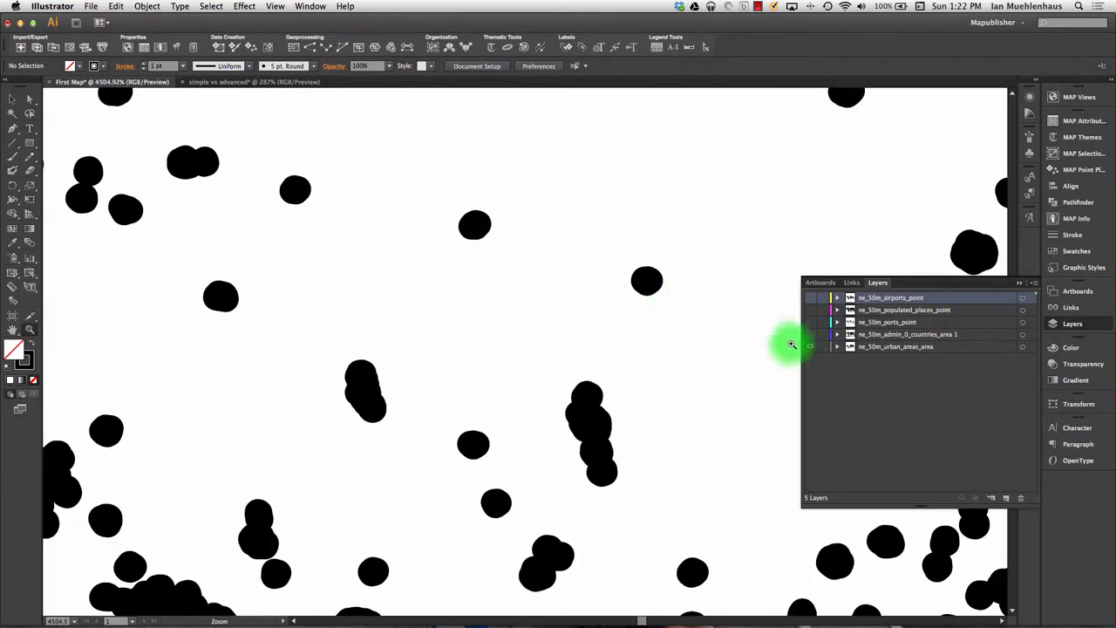
click(837, 346)
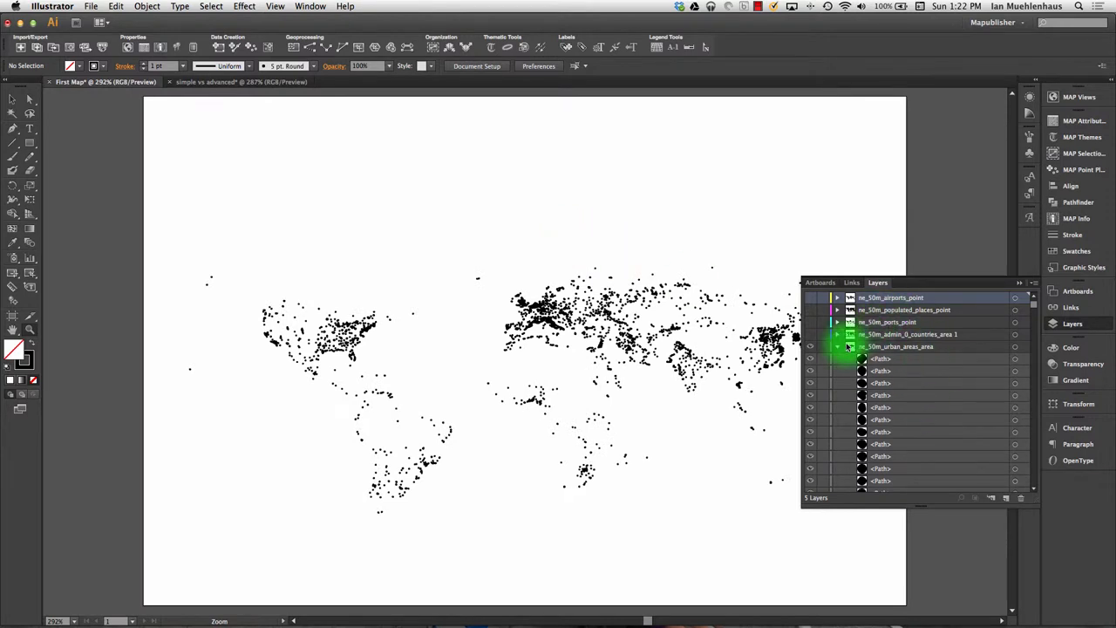
click(837, 345)
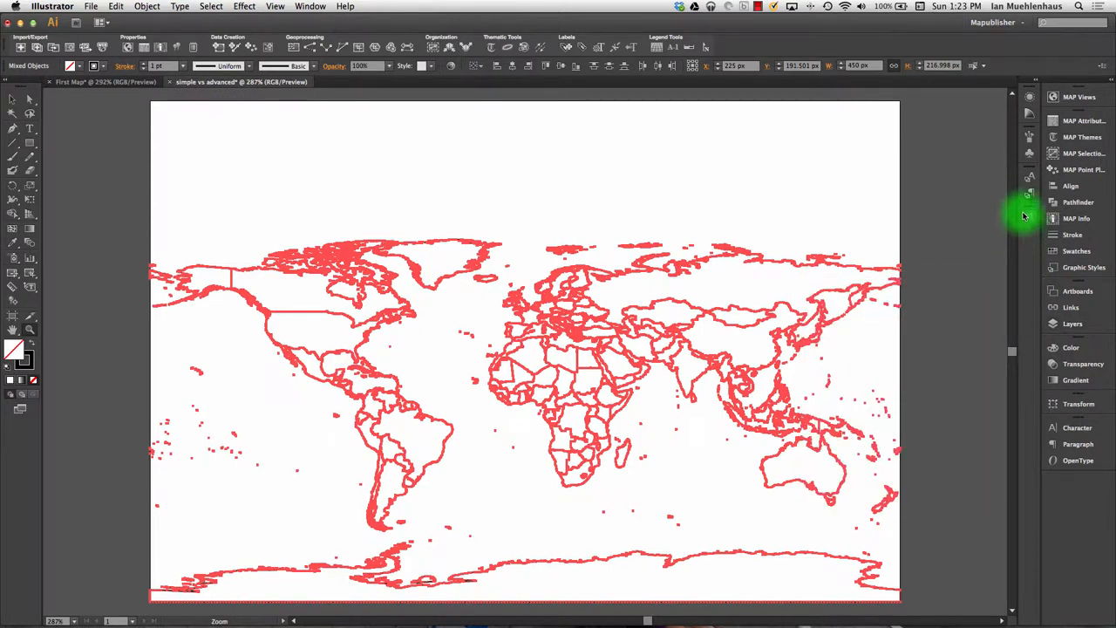
mouse_move(977, 237)
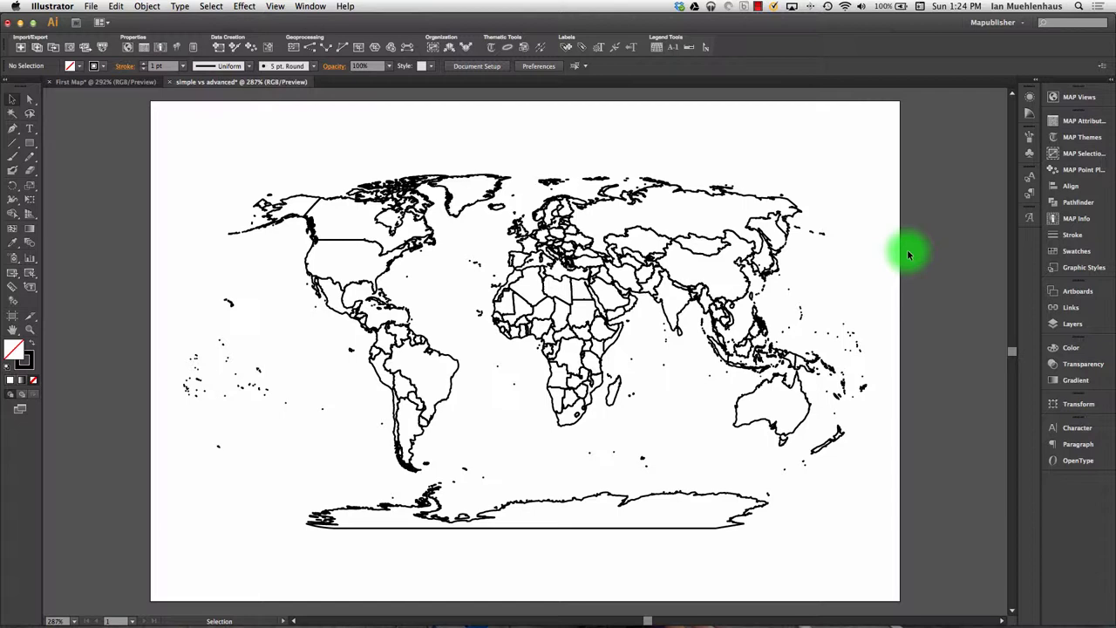
mouse_move(321, 7)
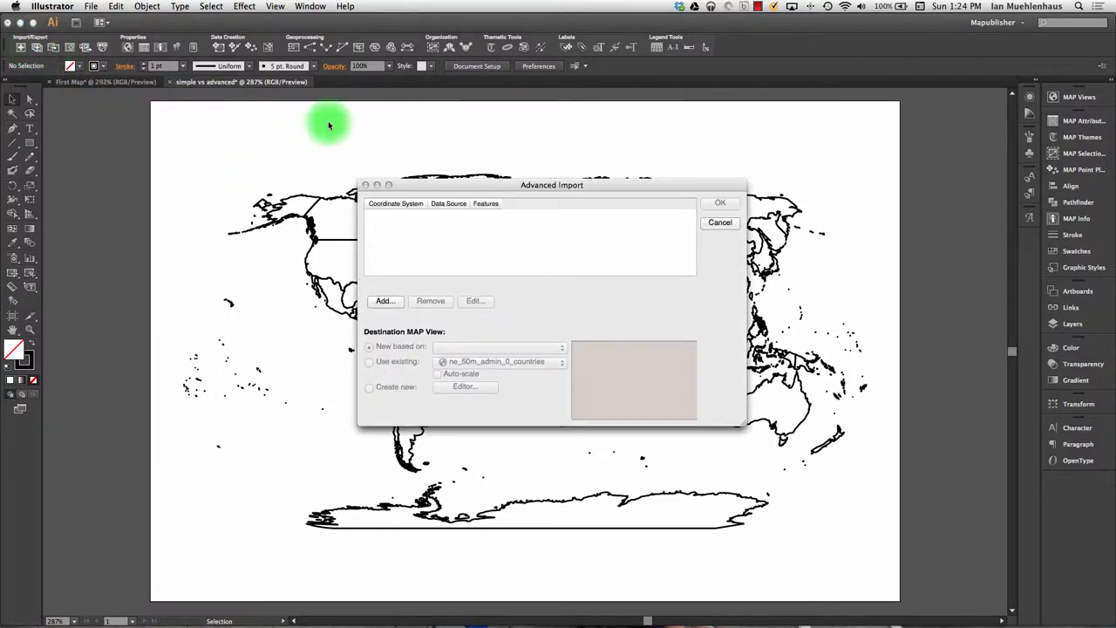
Move the import dialog aside and browse to the 50m_physical data folder for a new dataset.
drag(551, 185, 931, 35)
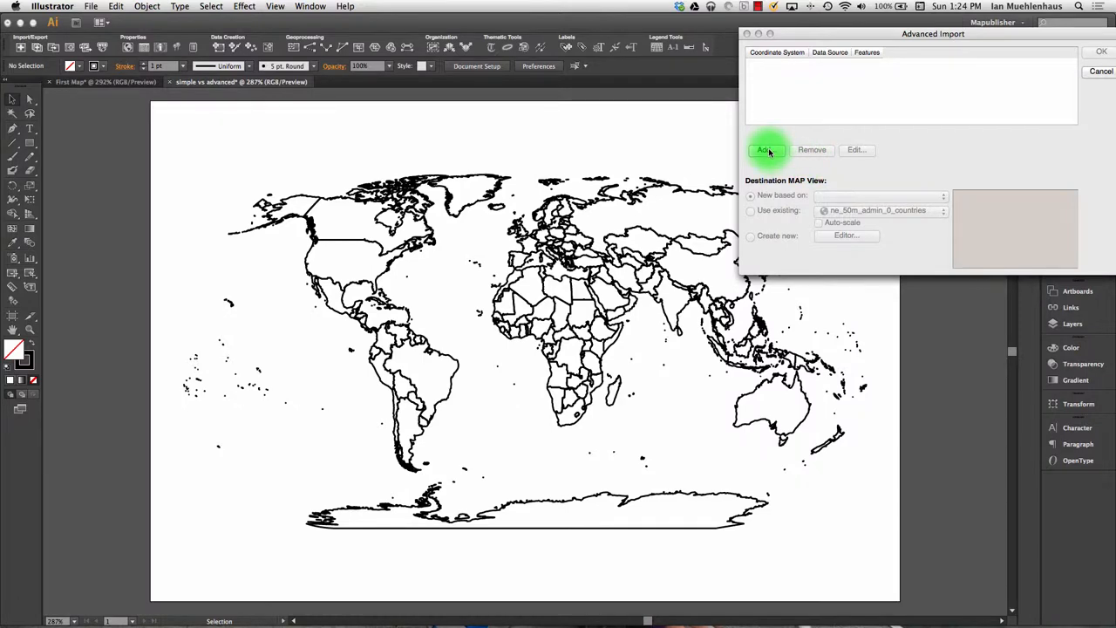
click(764, 150)
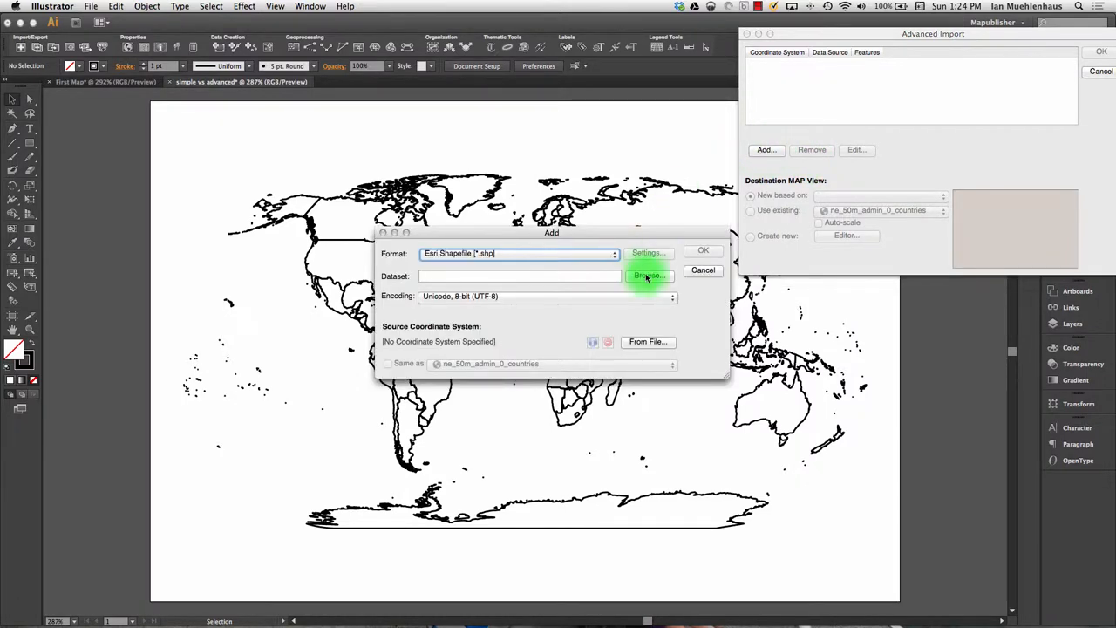
click(649, 276)
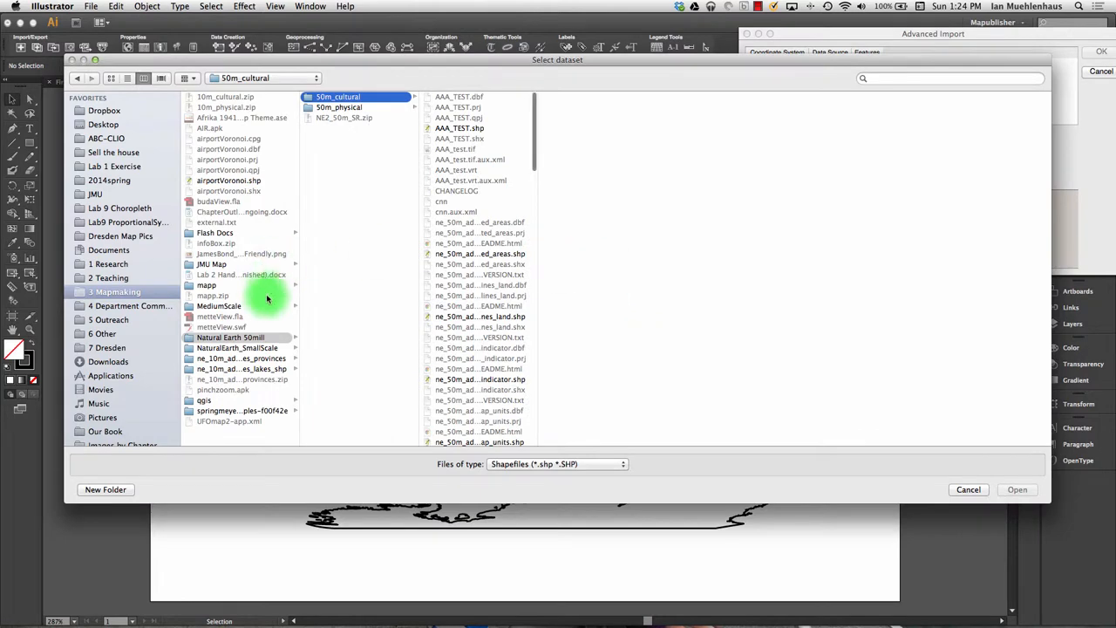
click(339, 106)
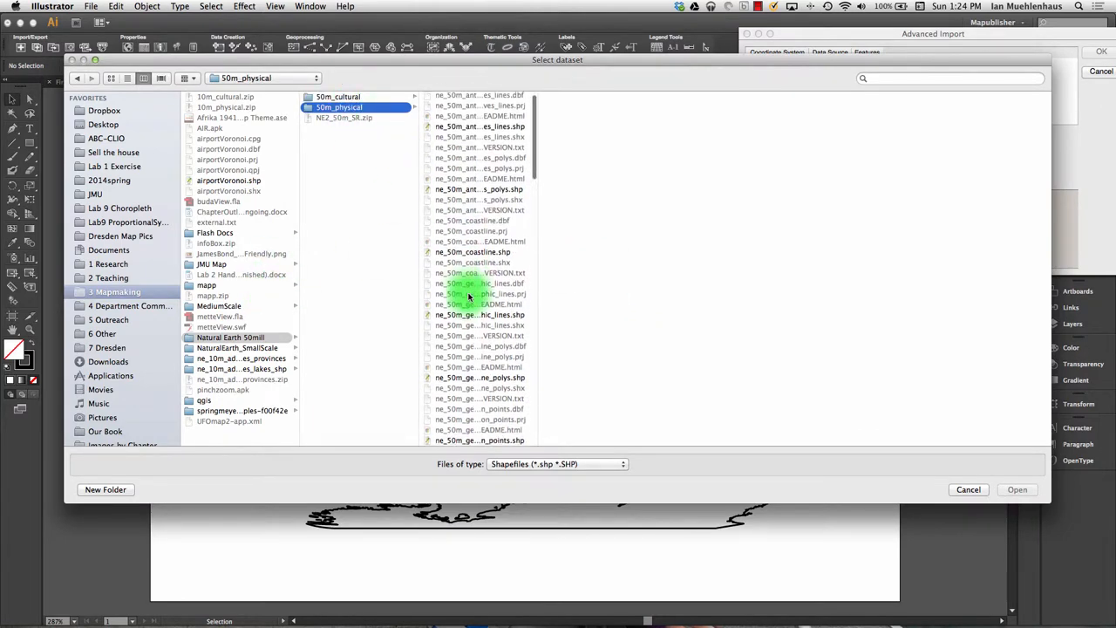
Select the graticules, rivers and lake centerlines, and WGS84 bounding box shapefiles and load them.
scroll(down, 3)
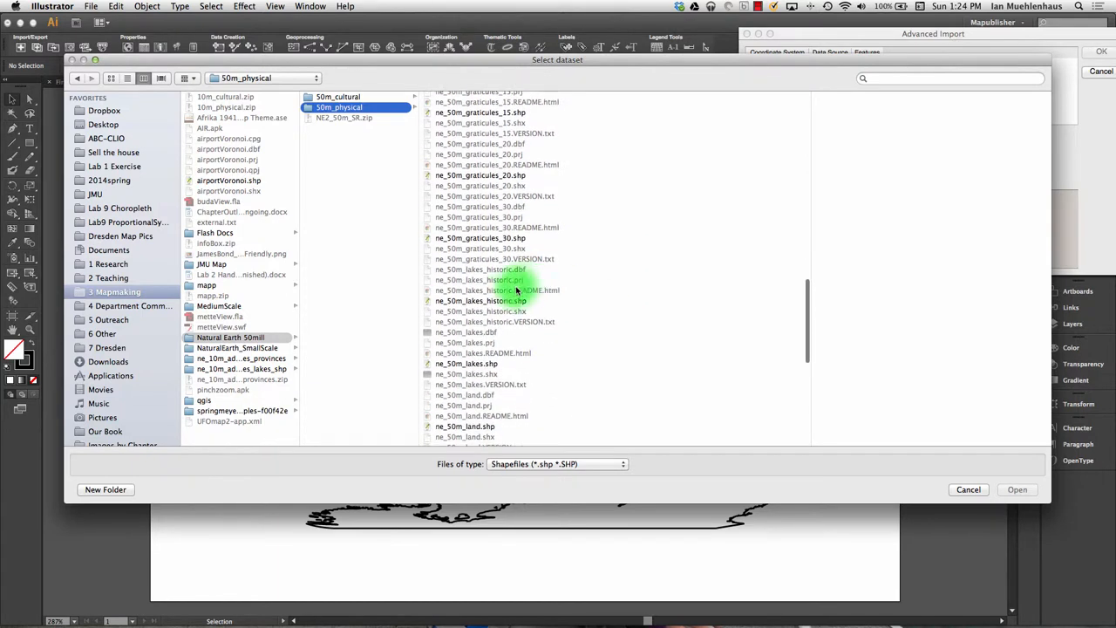
scroll(down, 3)
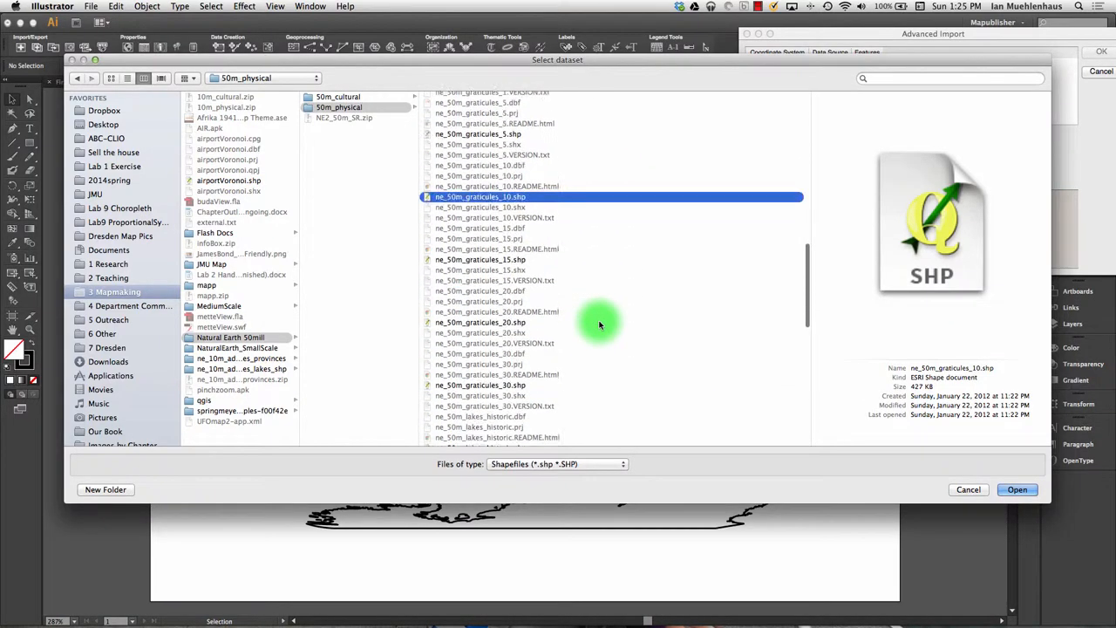
scroll(down, 3)
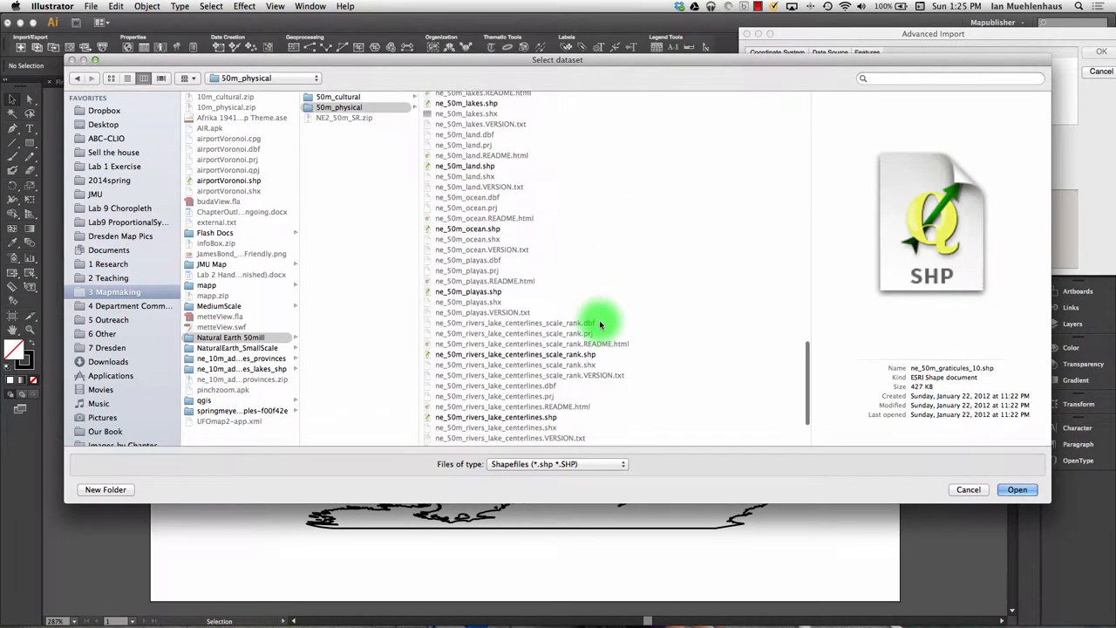
scroll(down, 3)
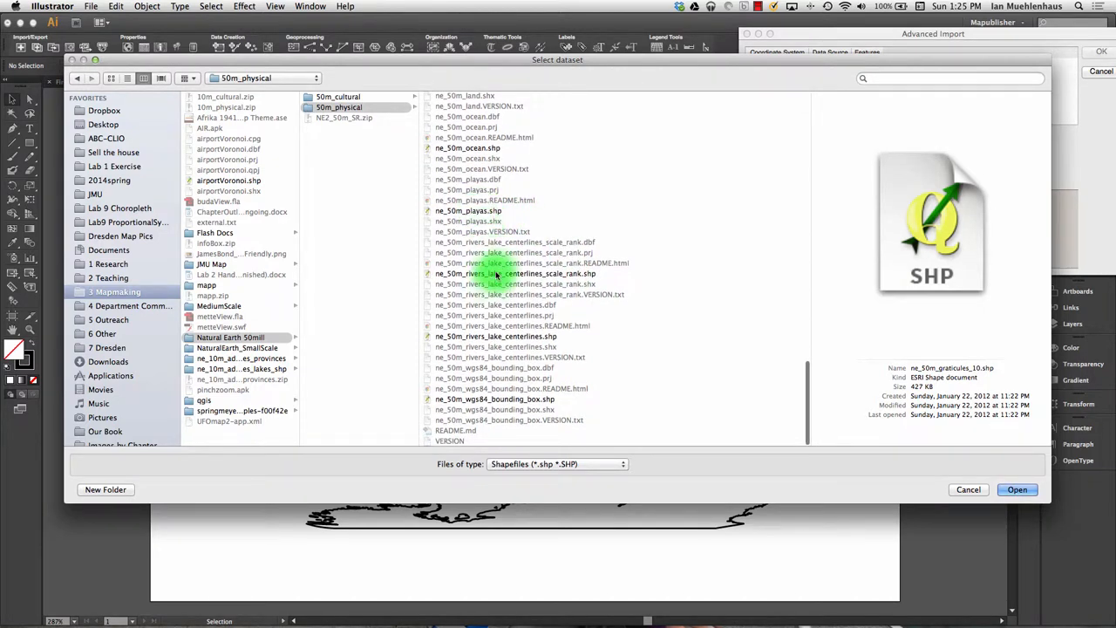
click(515, 272)
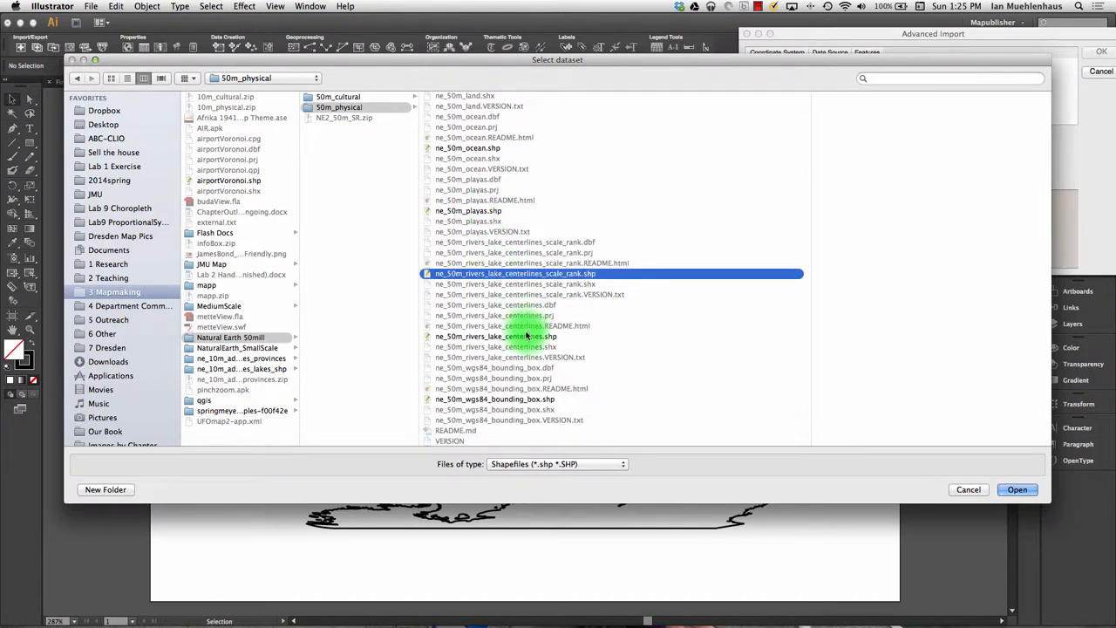
click(495, 398)
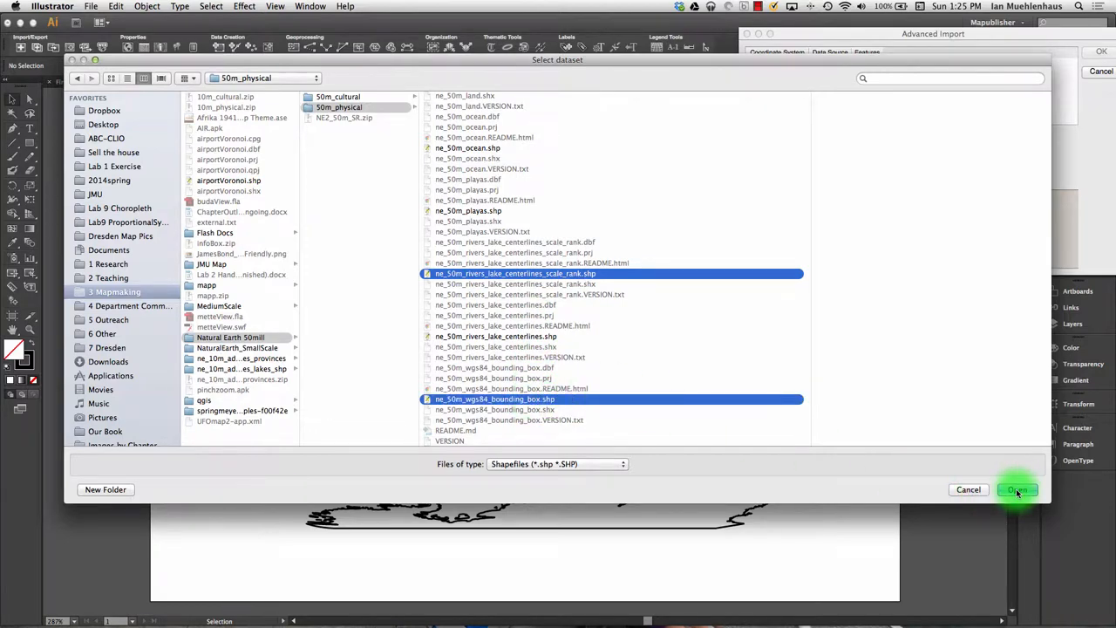
click(1015, 488)
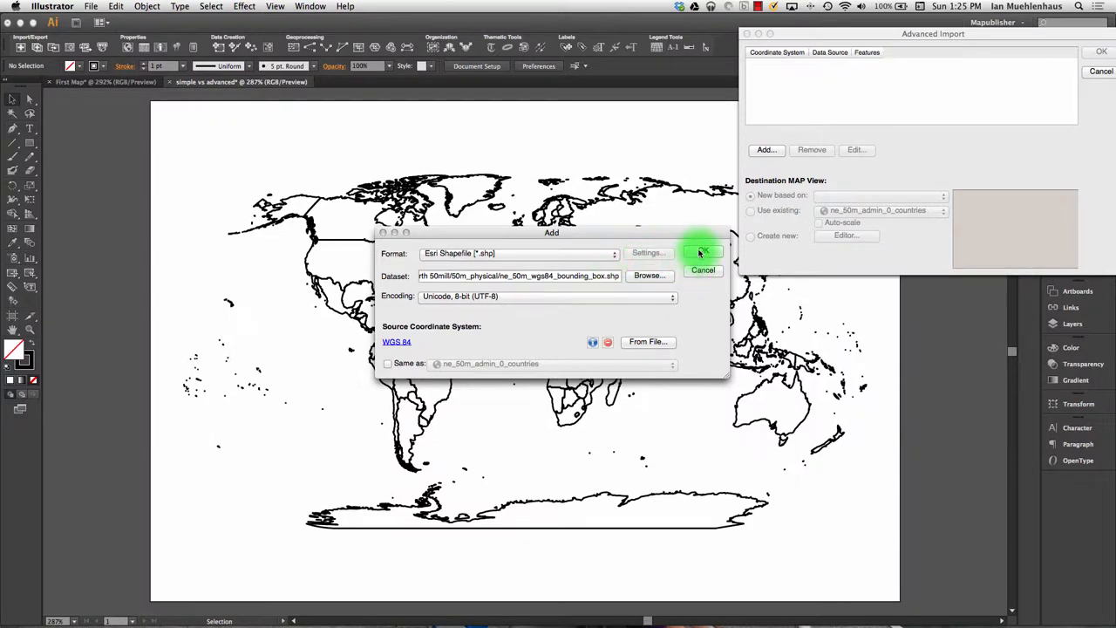
Confirm the three datasets and set the destination to the existing ne_50m_admin_0_countries MAP View.
click(701, 253)
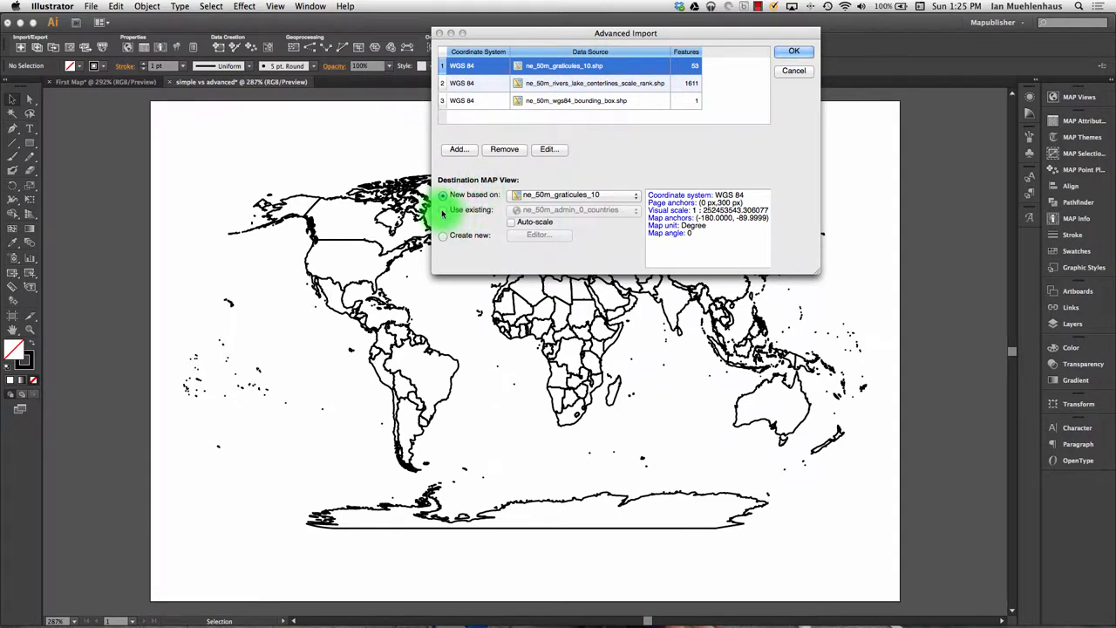
click(443, 210)
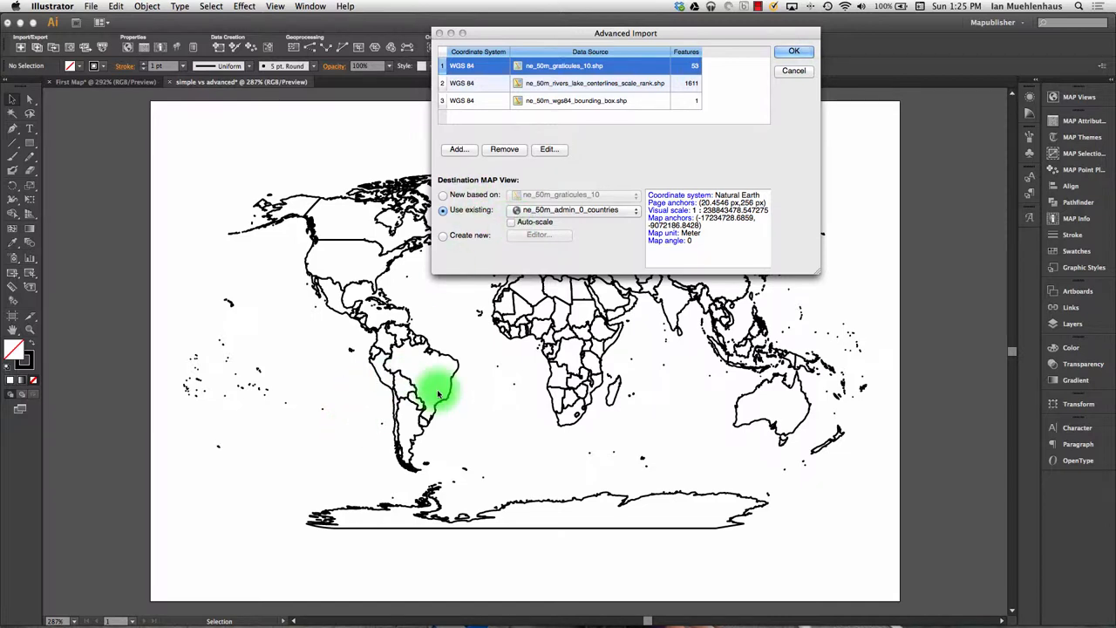
click(795, 50)
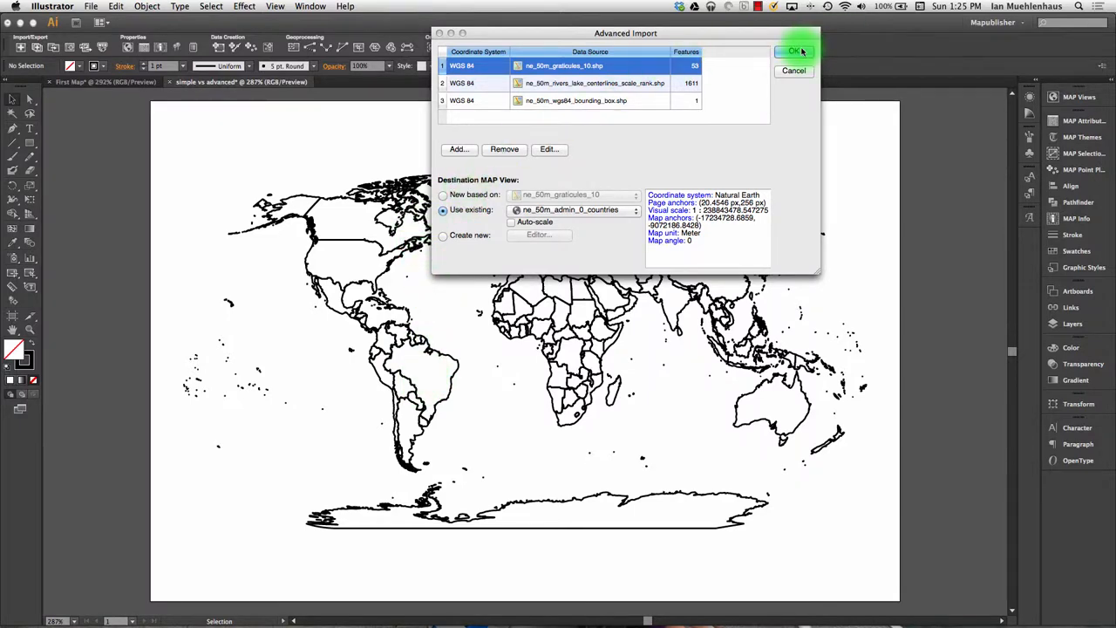
Run the import so graticules, rivers and bounding box appear on the projected country map.
click(792, 49)
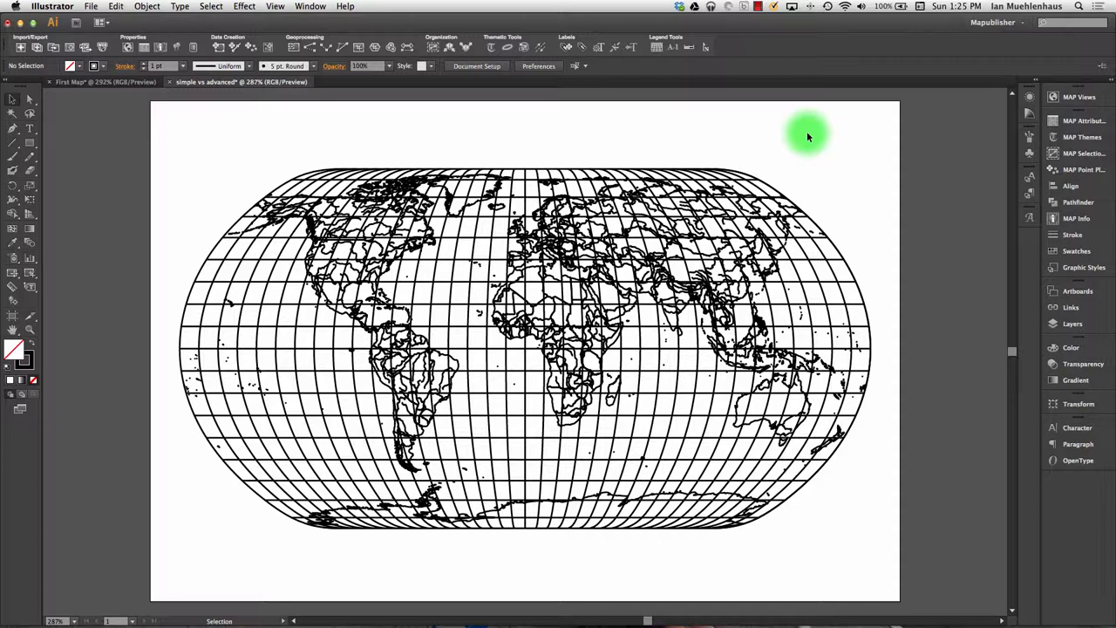
mouse_move(693, 155)
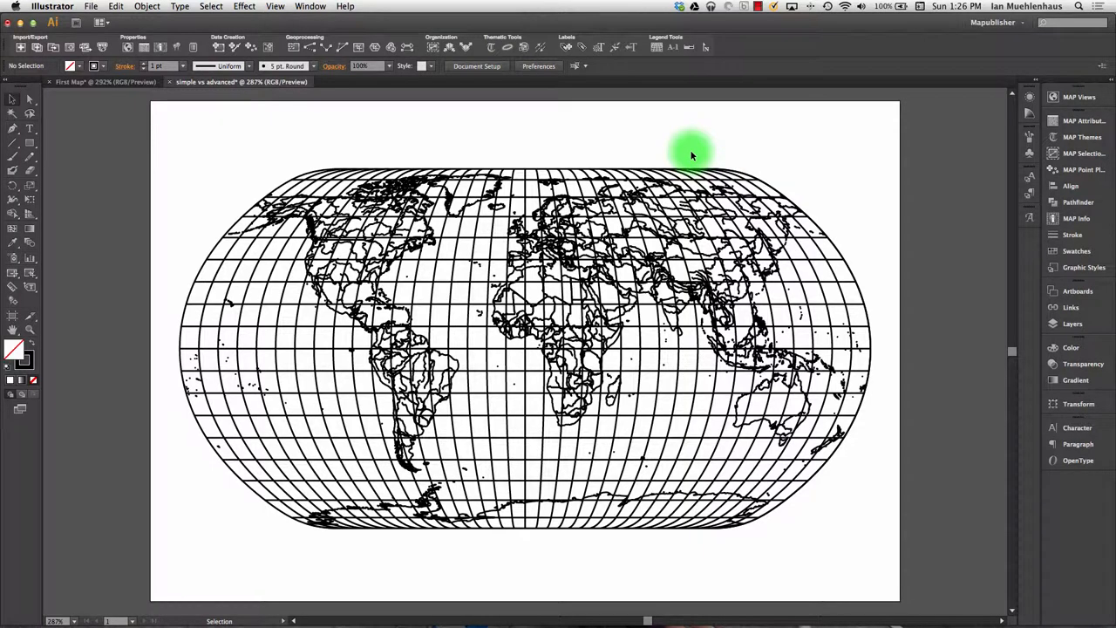